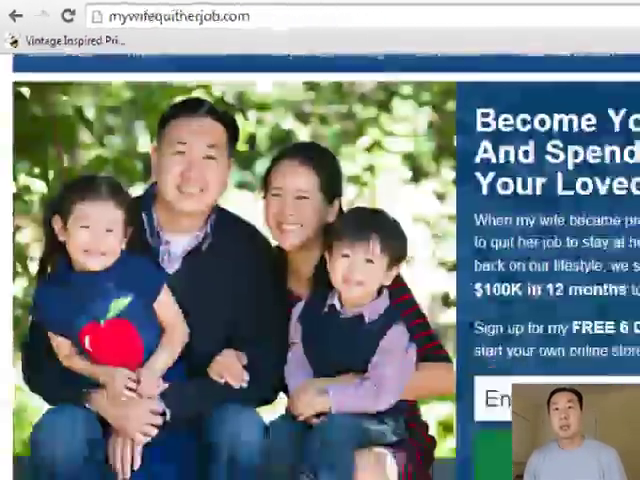
# - Reach the Bluehost homepage via the redirect and start signup to show the hosting plan comparison
pyautogui.scroll(-3)
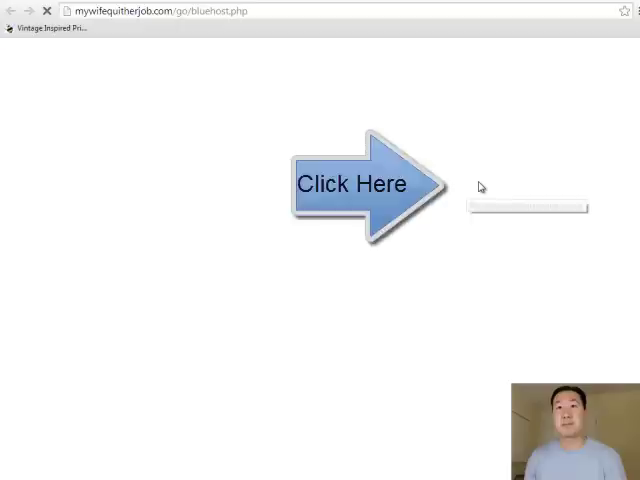
pyautogui.click(360, 184)
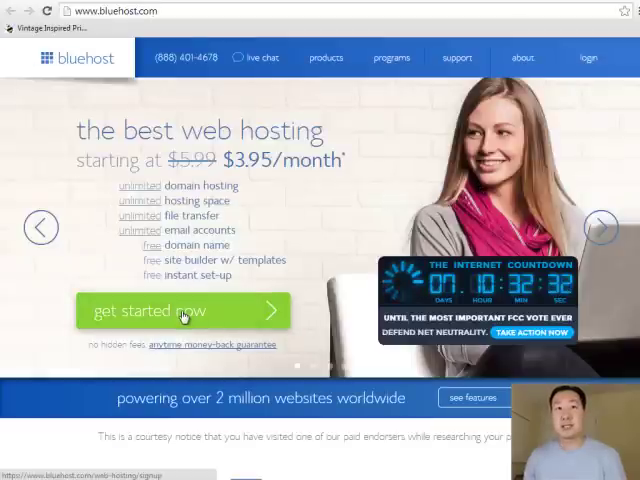
pyautogui.click(184, 310)
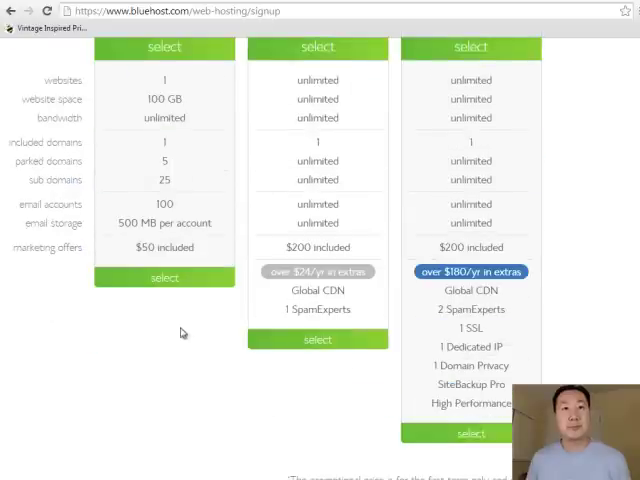
pyautogui.scroll(3)
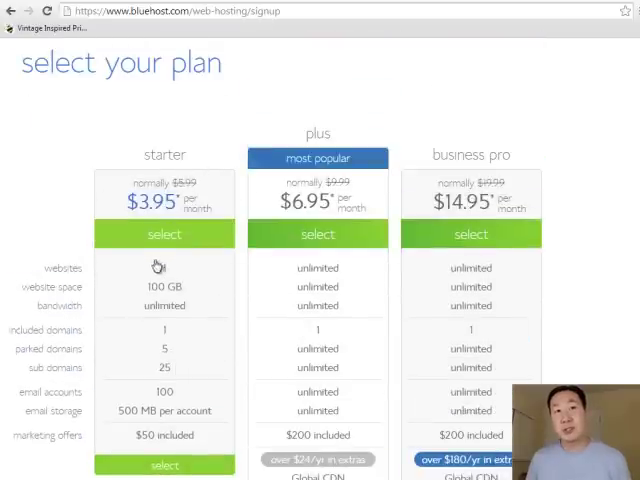
pyautogui.scroll(-3)
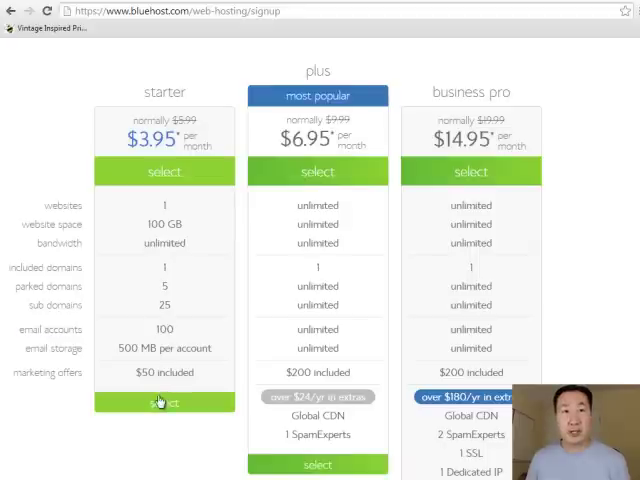
# - Choose the starter plan and confirm myquickonlinestore.com is available, then begin the account details
pyautogui.click(164, 400)
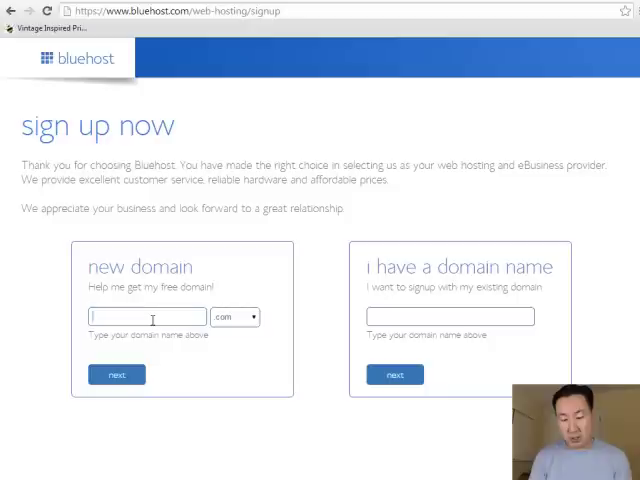
pyautogui.write('myquickonlinestore')
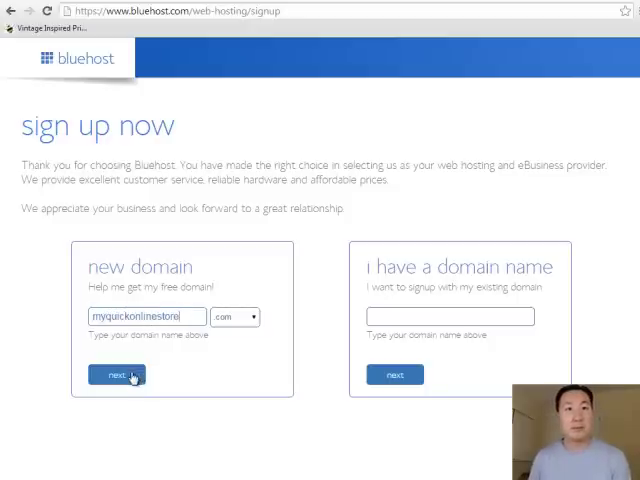
pyautogui.click(116, 374)
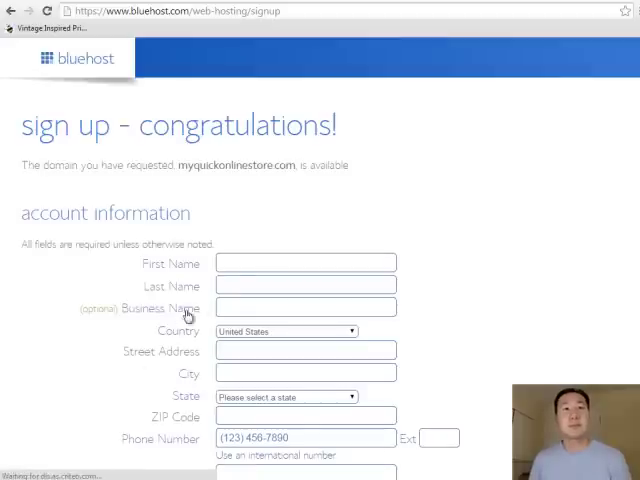
pyautogui.click(304, 264)
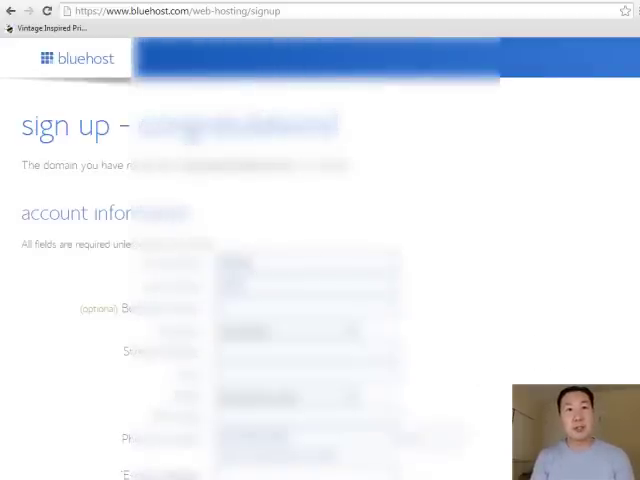
# - Untick the domain privacy, site backup and SiteLock add-ons and accept the terms of service
pyautogui.scroll(-3)
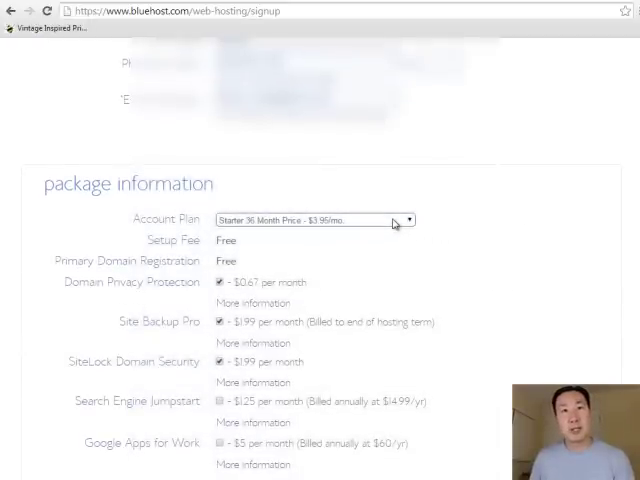
pyautogui.scroll(-3)
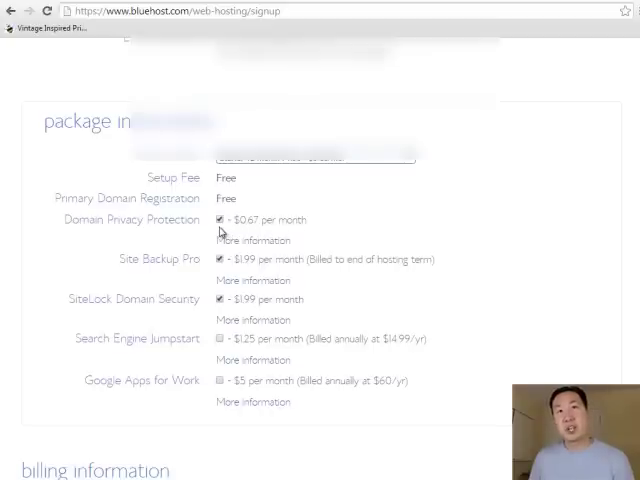
pyautogui.click(220, 220)
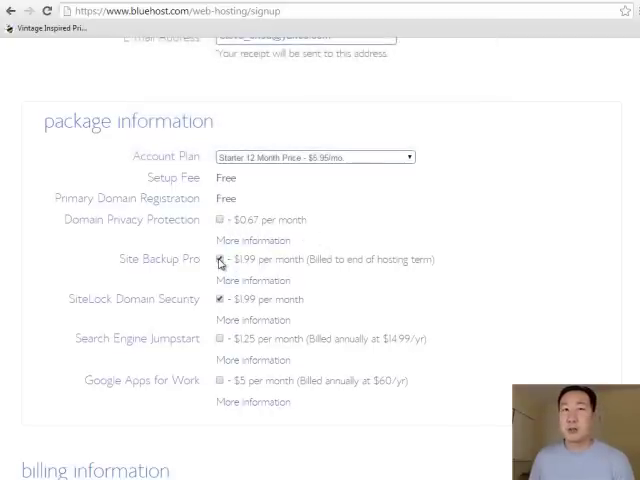
pyautogui.click(220, 260)
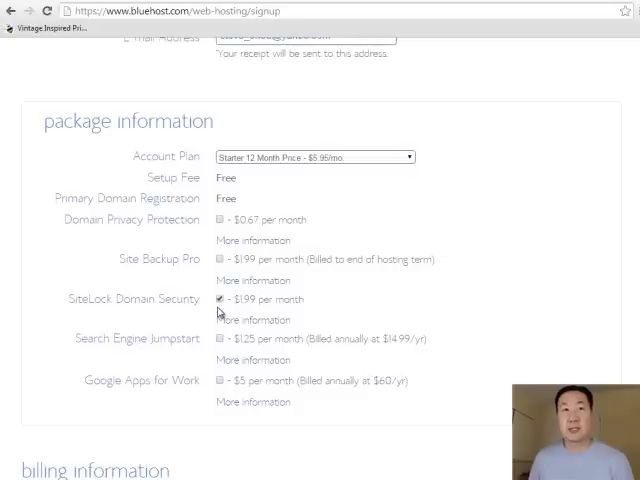
pyautogui.click(220, 300)
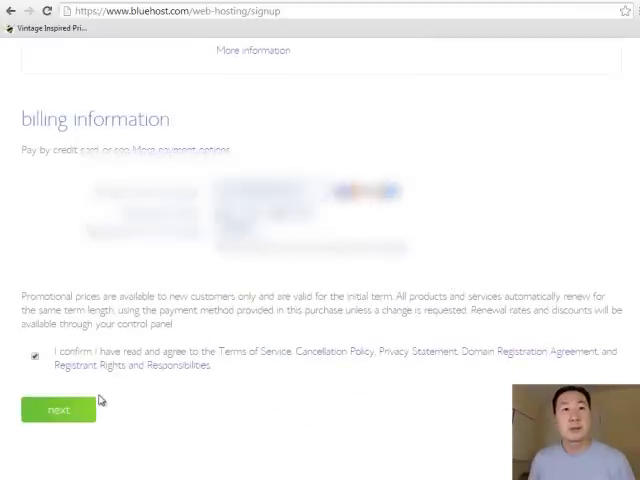
pyautogui.click(58, 408)
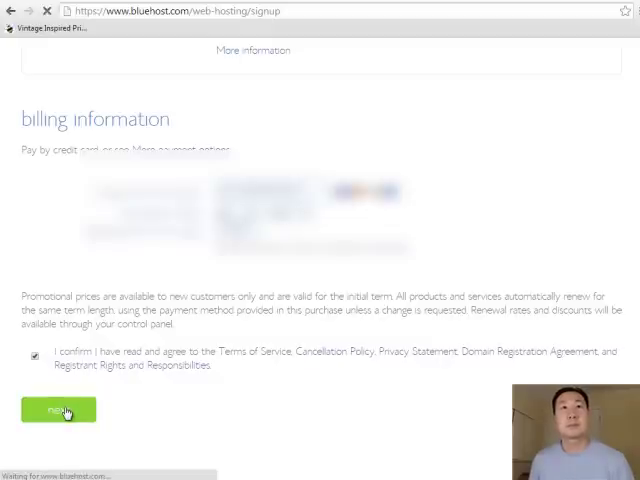
# - Submit the signup, skip the upgrade offers and create the Bluehost account password
pyautogui.click(56, 408)
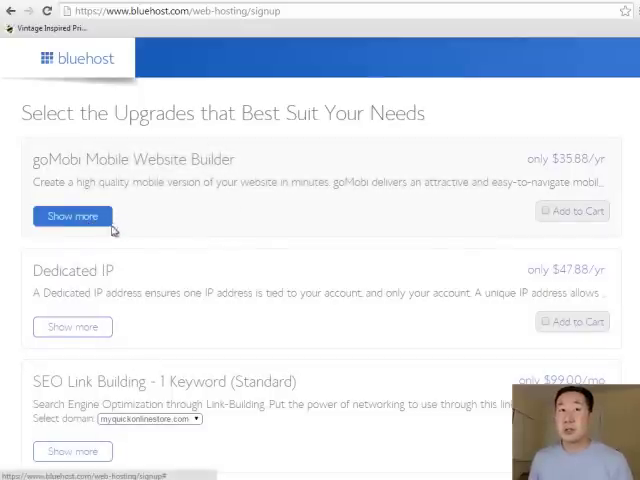
pyautogui.scroll(-3)
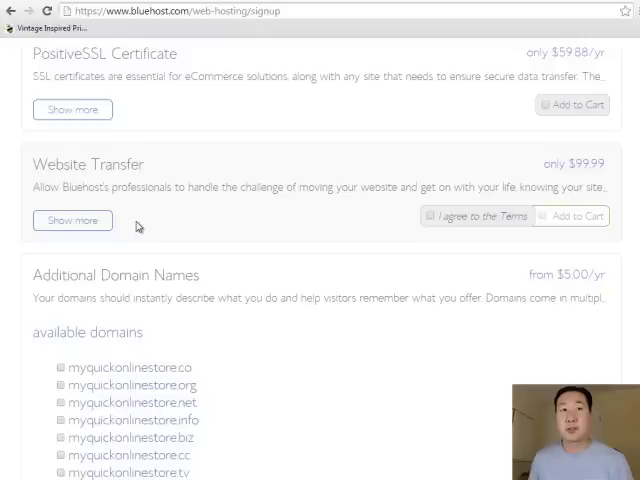
pyautogui.scroll(-3)
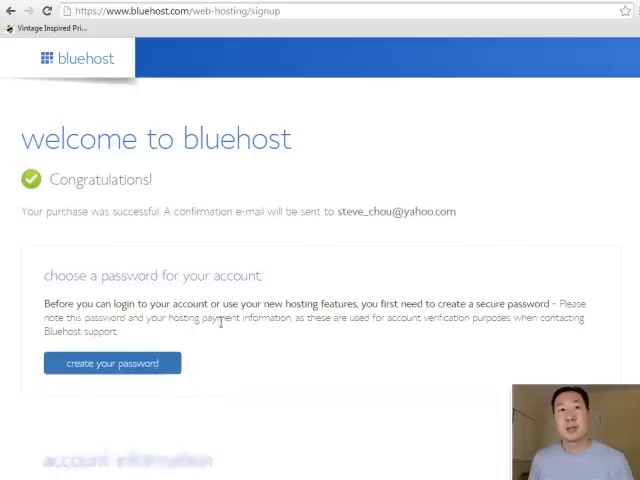
pyautogui.scroll(-3)
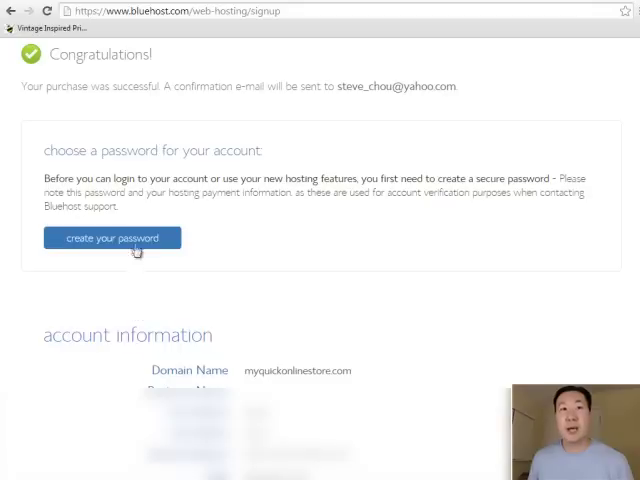
pyautogui.click(112, 236)
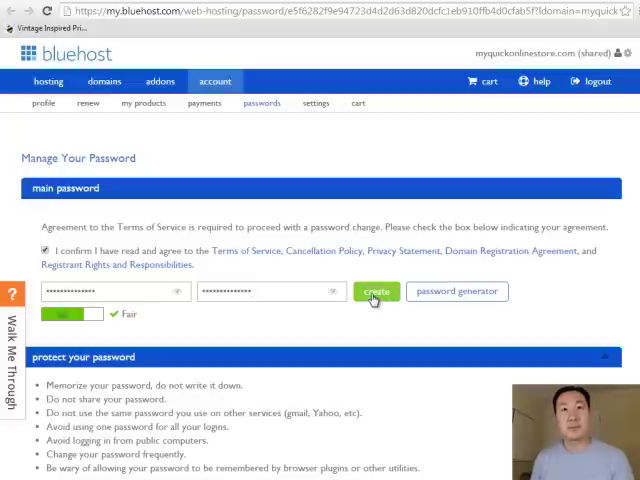
pyautogui.click(376, 292)
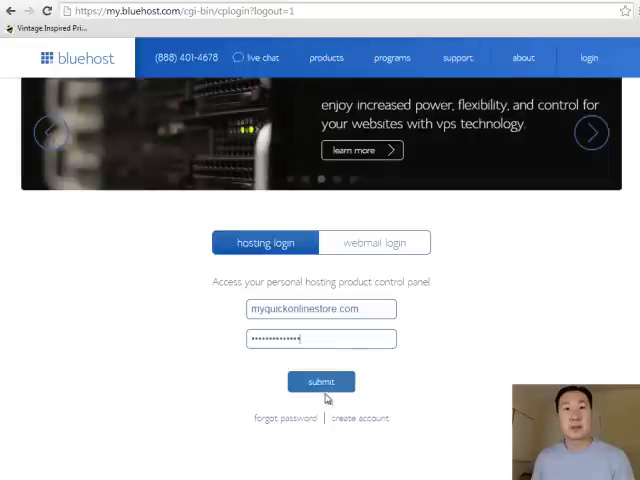
# - Log in to the cPanel, open One-click Install and scroll to the eCommerce scripts
pyautogui.click(320, 380)
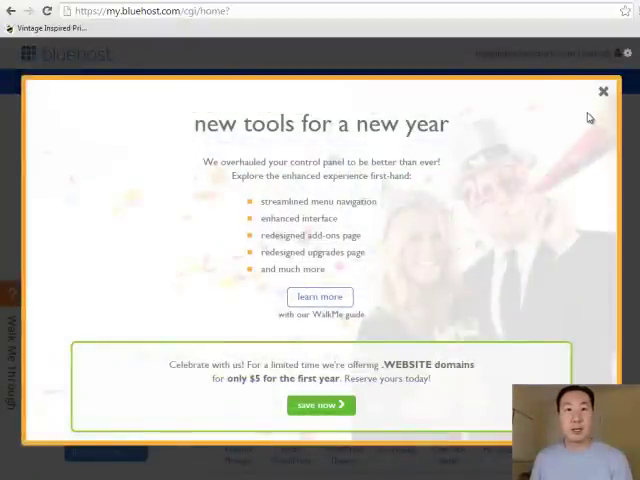
pyautogui.click(604, 92)
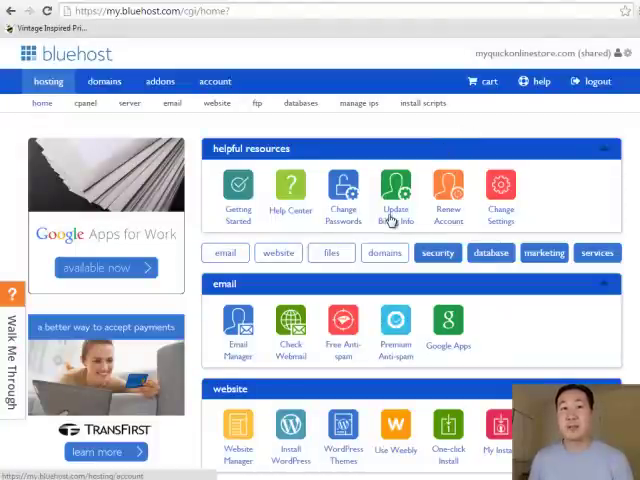
pyautogui.scroll(-3)
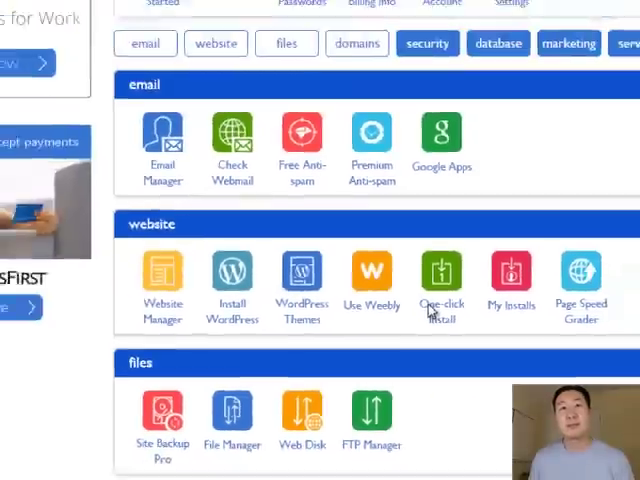
pyautogui.click(440, 276)
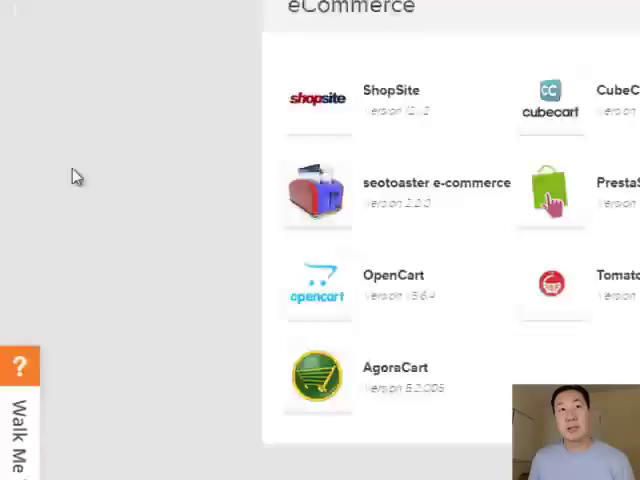
pyautogui.scroll(-3)
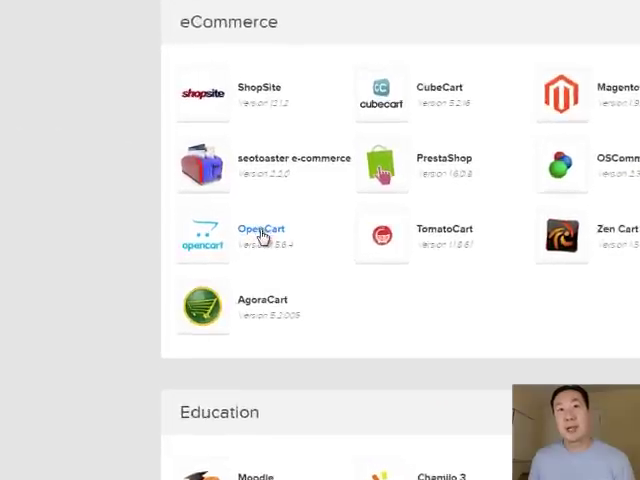
pyautogui.scroll(-3)
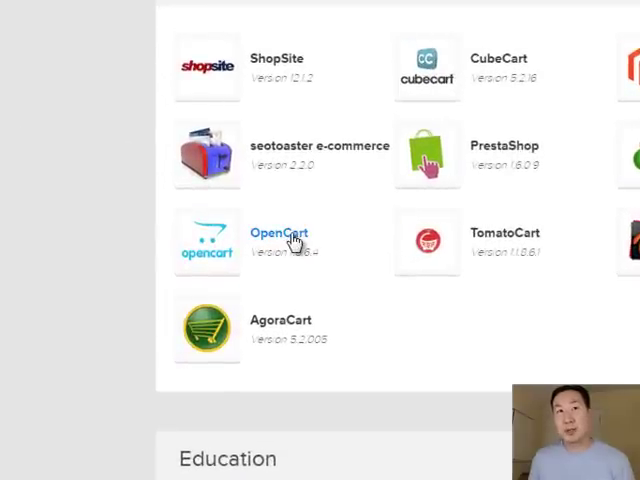
# - Start the OpenCart installer, check the chosen domain and reveal the advanced options
pyautogui.click(280, 232)
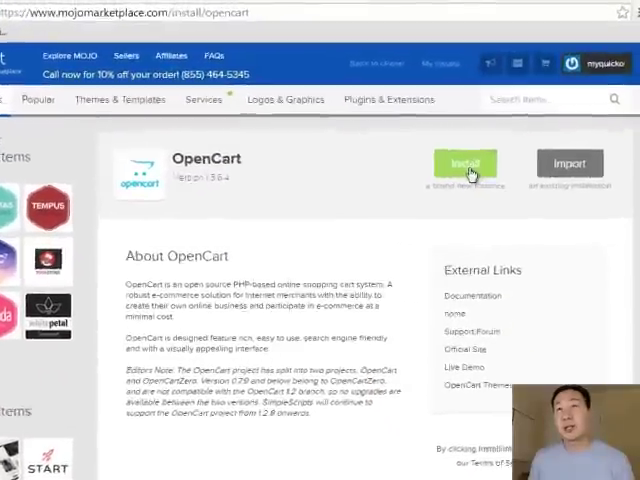
pyautogui.click(464, 164)
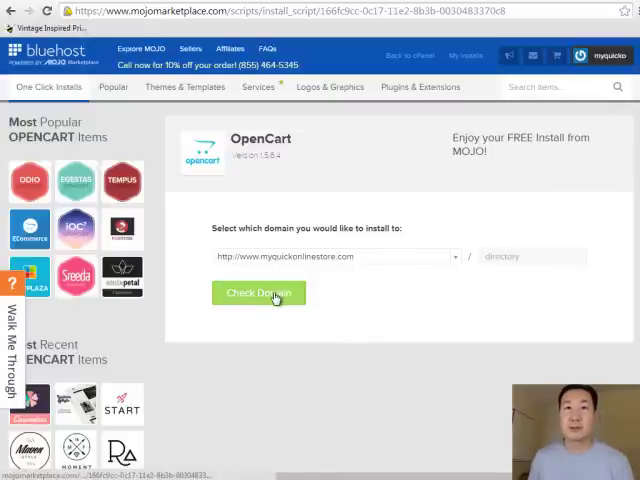
pyautogui.click(258, 292)
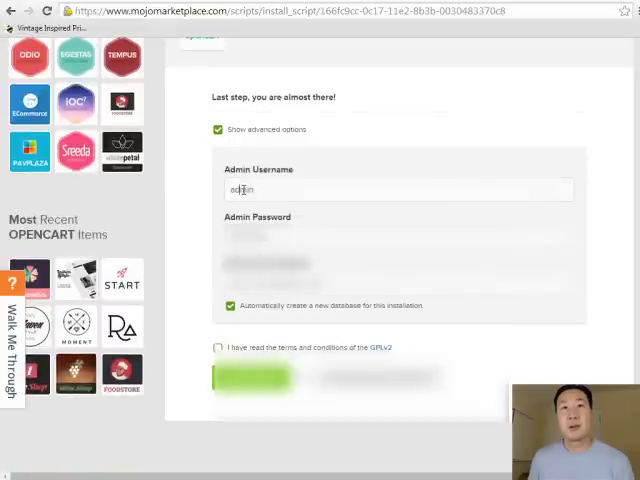
pyautogui.click(398, 190)
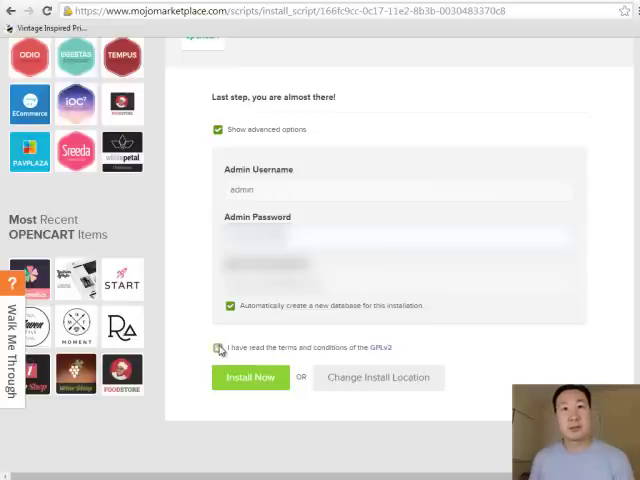
# - Accept the terms and launch the OpenCart installation on myquickonlinestore.com
pyautogui.click(218, 348)
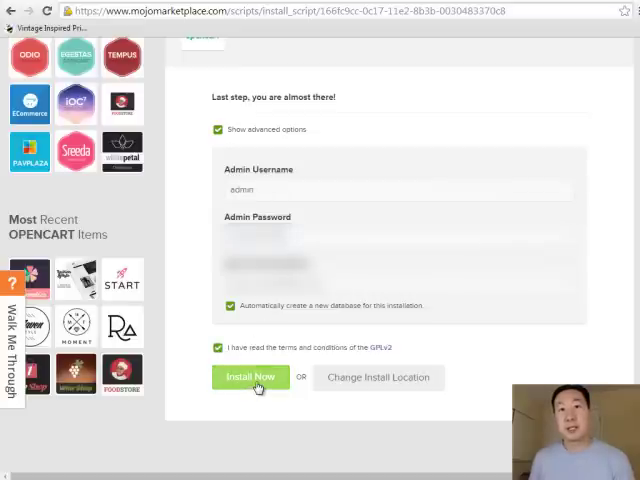
pyautogui.click(250, 376)
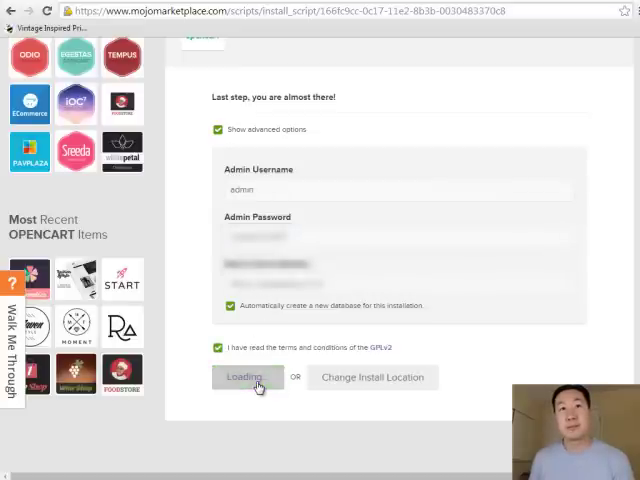
pyautogui.click(244, 376)
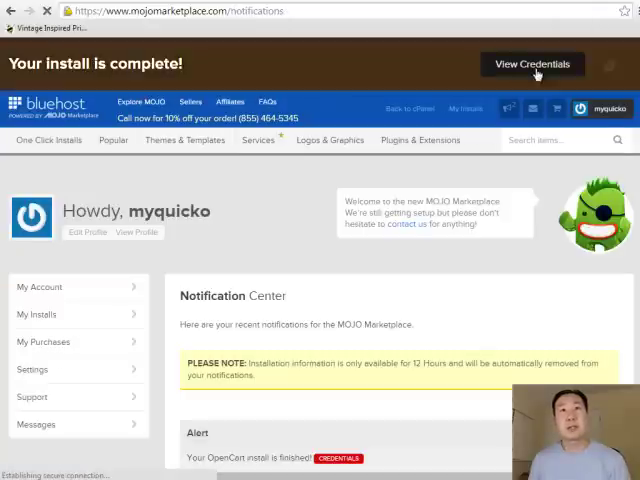
# - View the install credentials and visit the live storefront URL in the browser
pyautogui.click(532, 64)
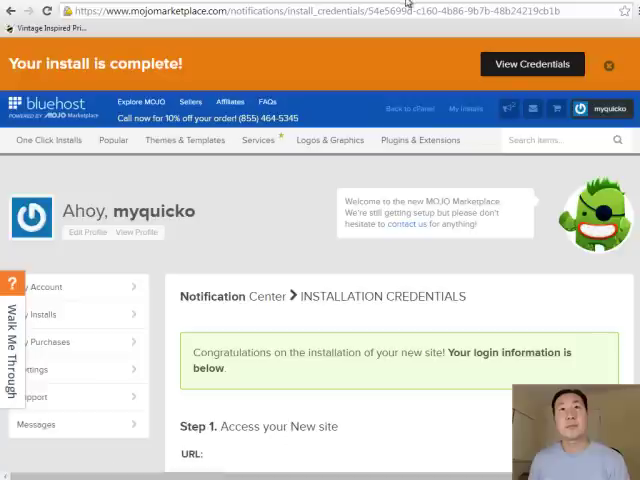
pyautogui.write('mywifequitherjob.com')
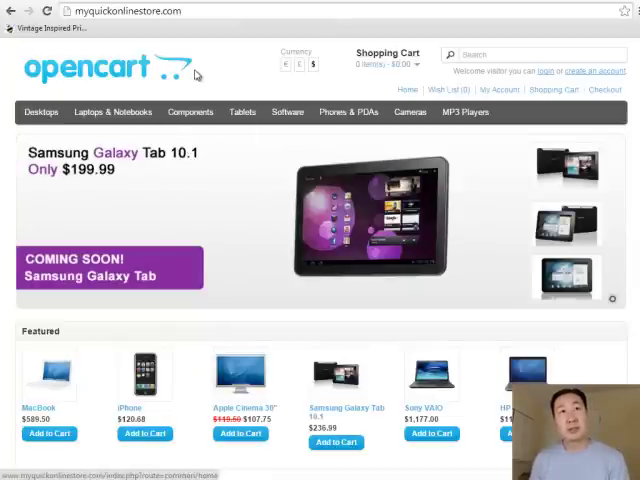
pyautogui.moveTo(196, 76)
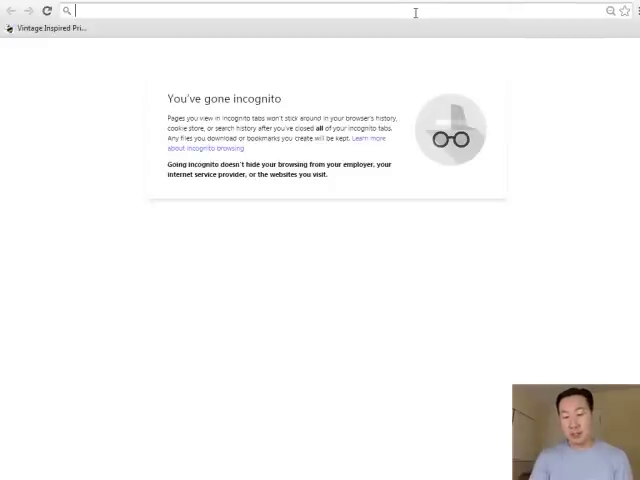
# - Log in to the OpenCart admin dashboard at /admin with the admin username and password
pyautogui.write('myquickonlinestore.com/')
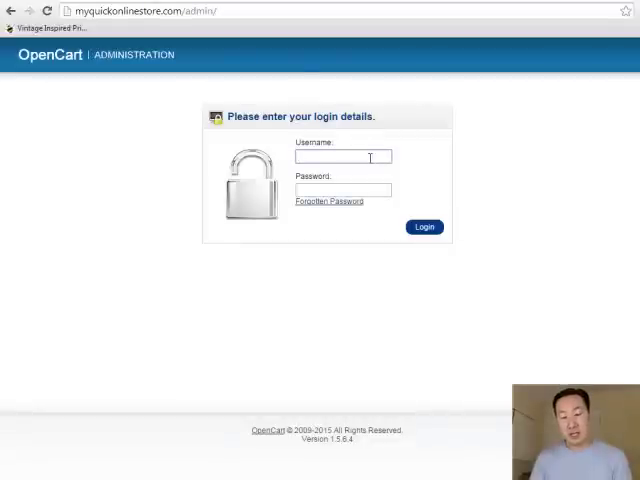
pyautogui.write('admin')
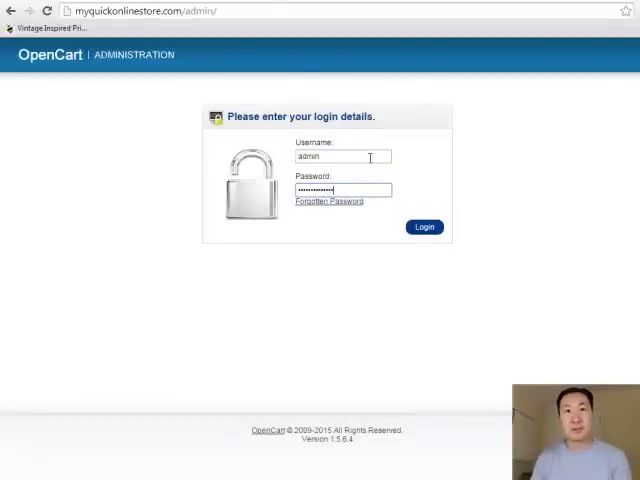
pyautogui.click(424, 228)
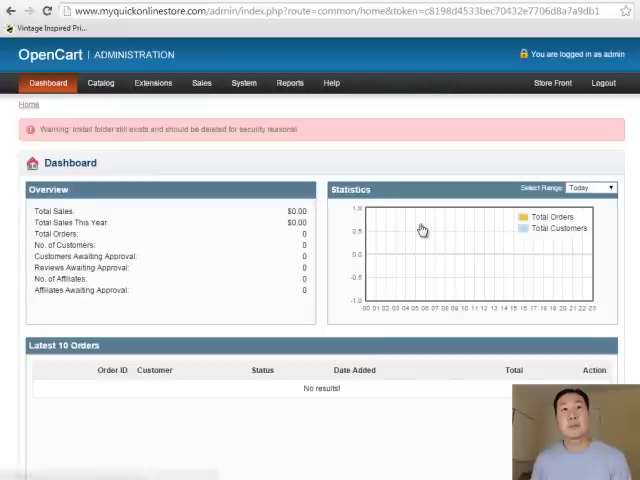
pyautogui.moveTo(350, 148)
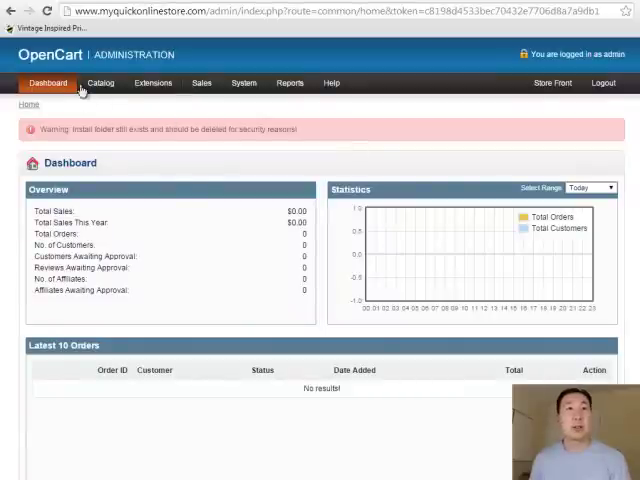
# - Browse Catalog > Products to see the demo product list and glance at the Sales menu
pyautogui.click(96, 120)
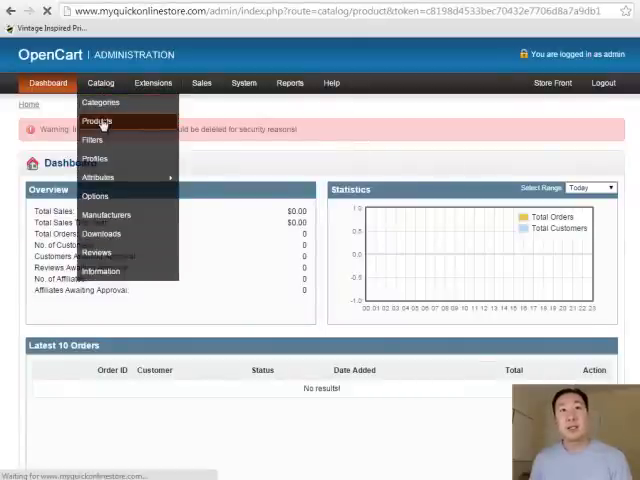
pyautogui.click(96, 120)
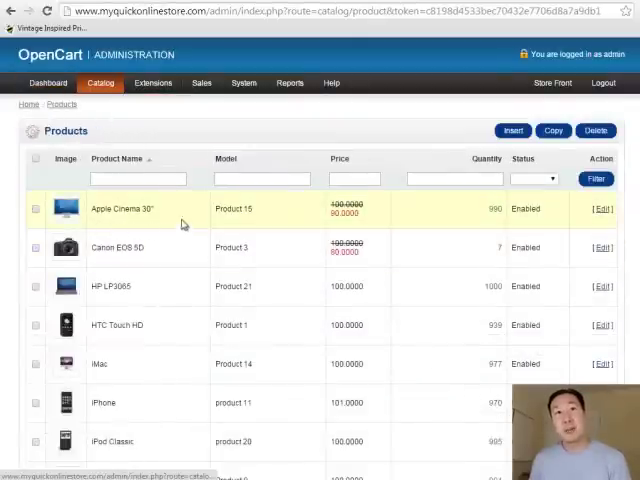
pyautogui.click(200, 84)
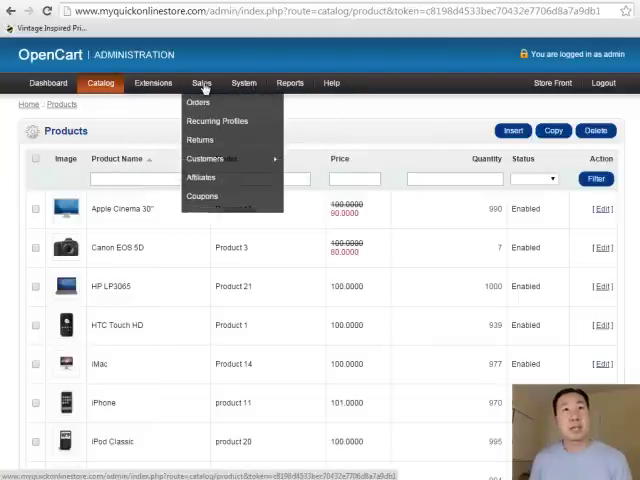
pyautogui.click(152, 84)
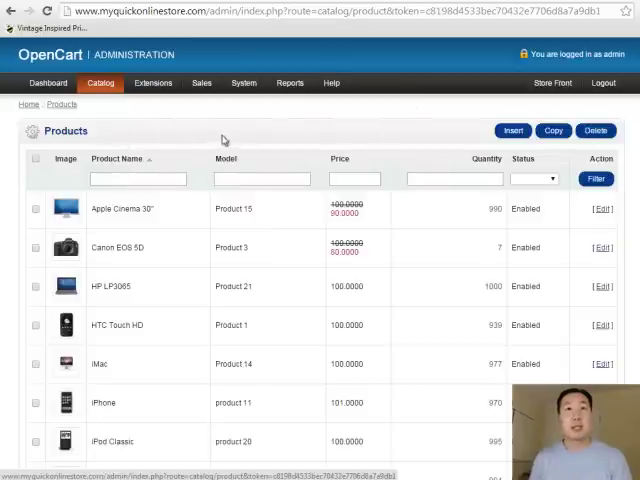
pyautogui.moveTo(224, 138)
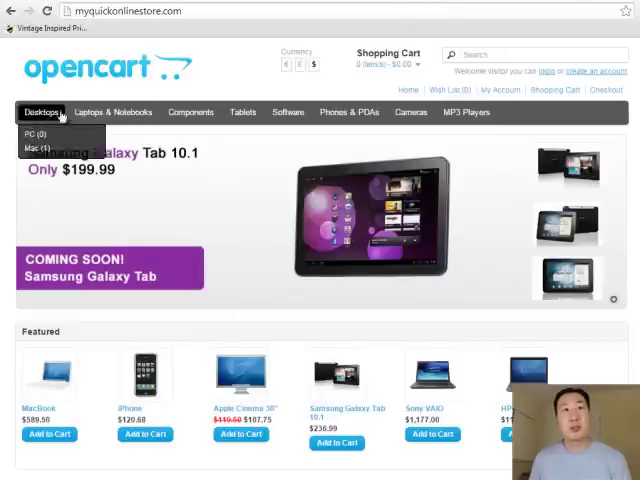
pyautogui.moveTo(208, 186)
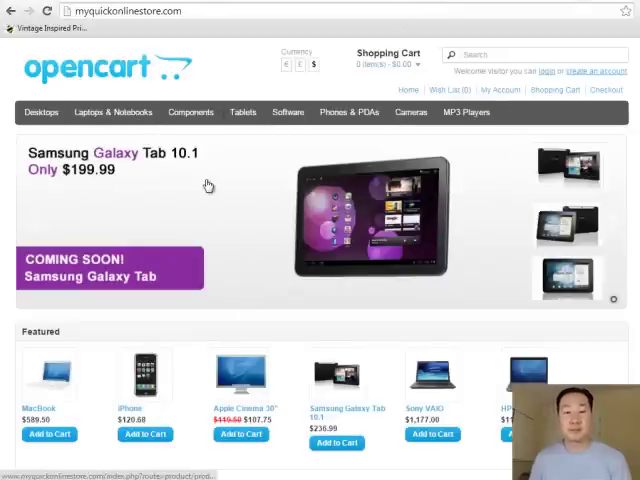